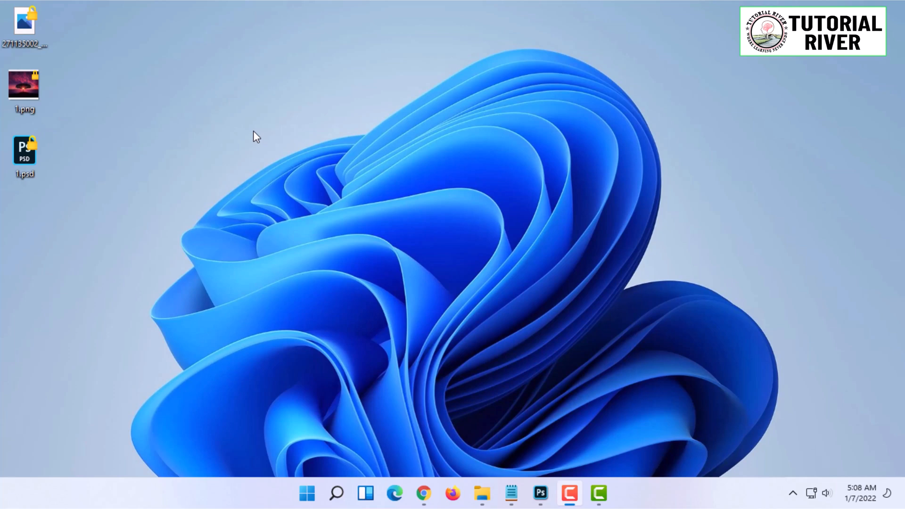
mouse_move(230, 110)
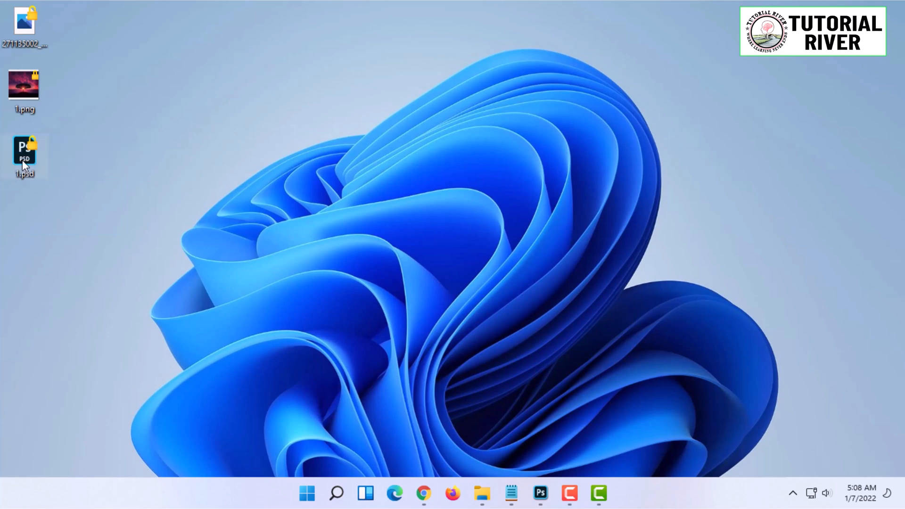
mouse_move(24, 156)
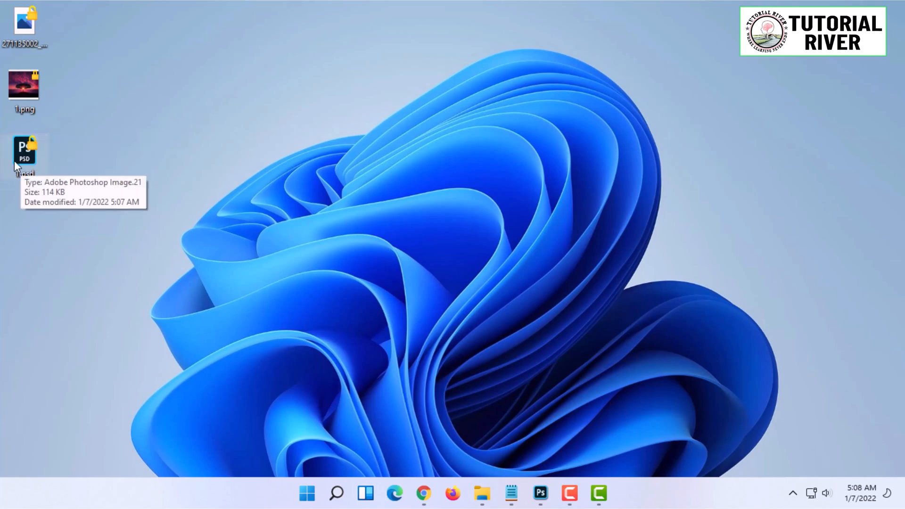
- Select the 1.psd file on the desktop
left_click(24, 152)
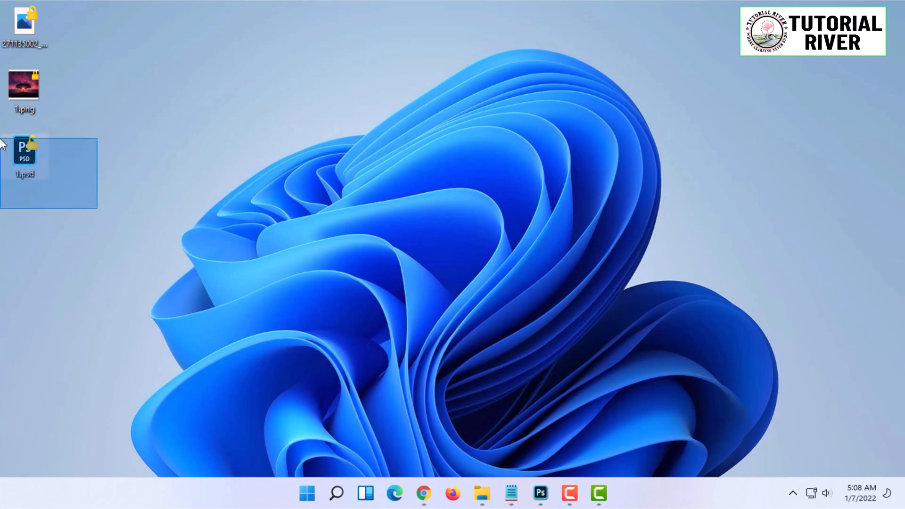
- Show the Open with submenu for 1.psd listing Illustrator and Photoshop 2020
right_click(24, 152)
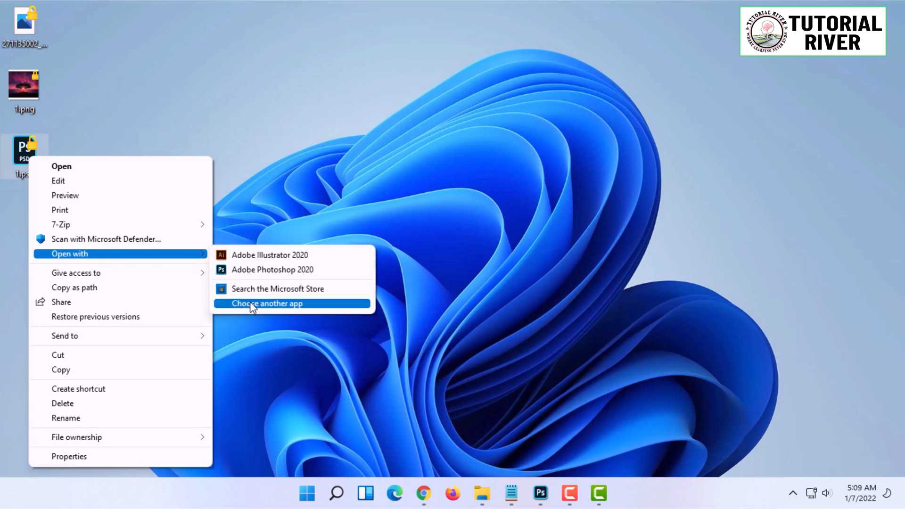
mouse_move(273, 270)
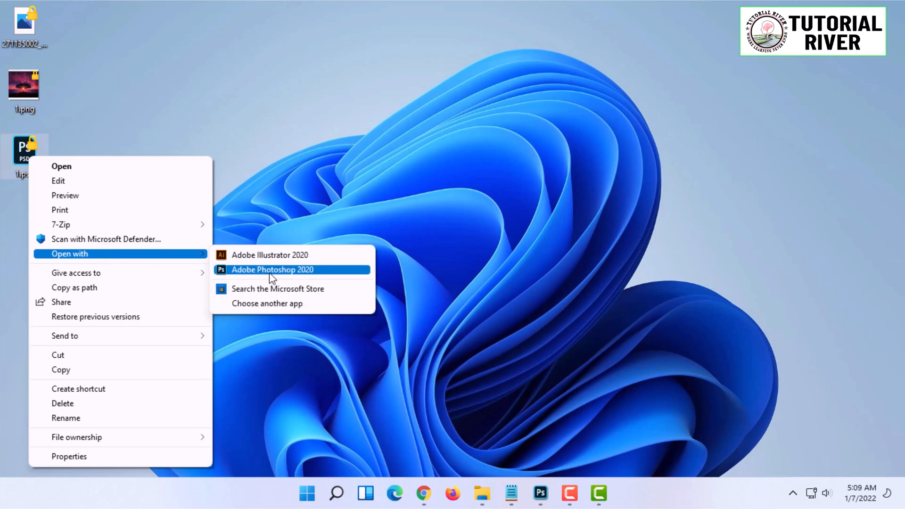
mouse_move(284, 277)
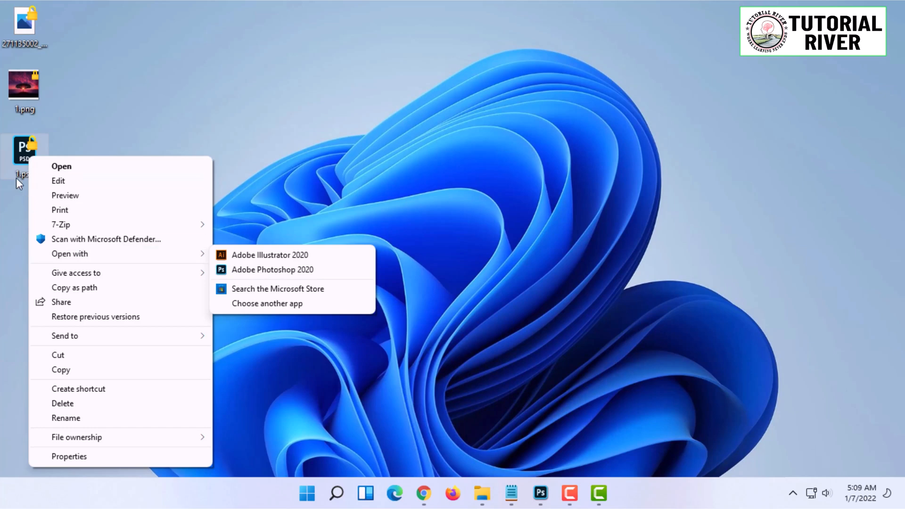
mouse_move(59, 209)
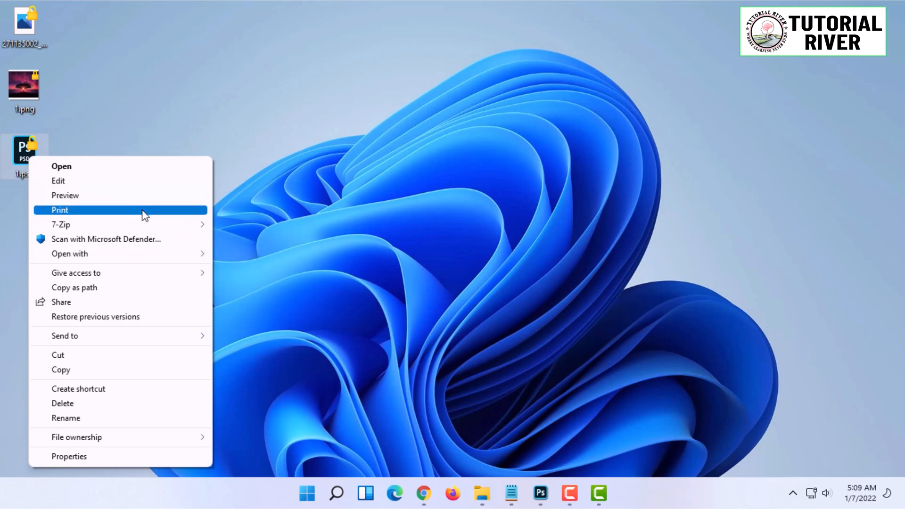
mouse_move(69, 254)
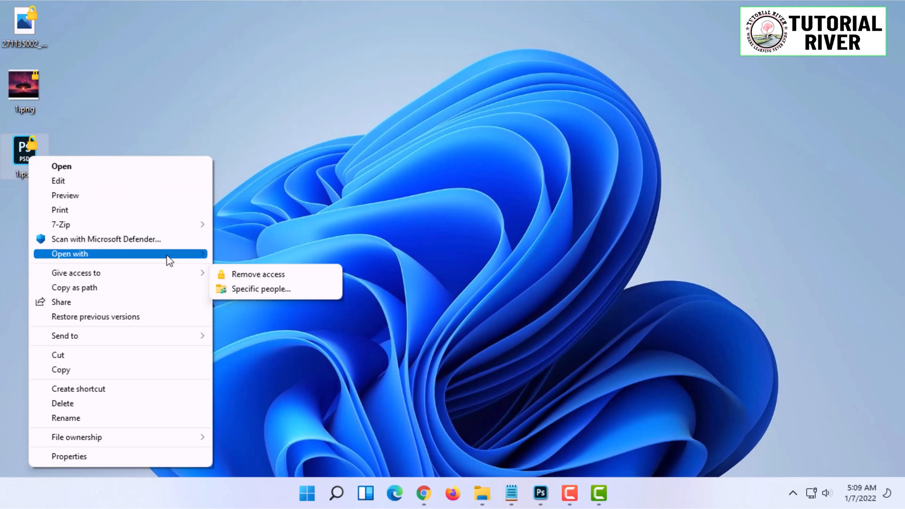
mouse_move(167, 254)
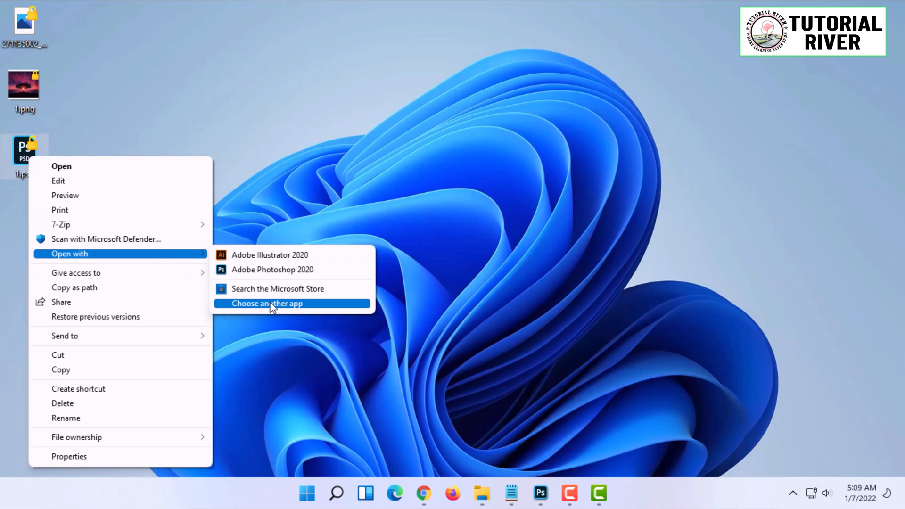
- Choose Photoshop 2020 from More apps, always use it for .psd, and open
left_click(267, 303)
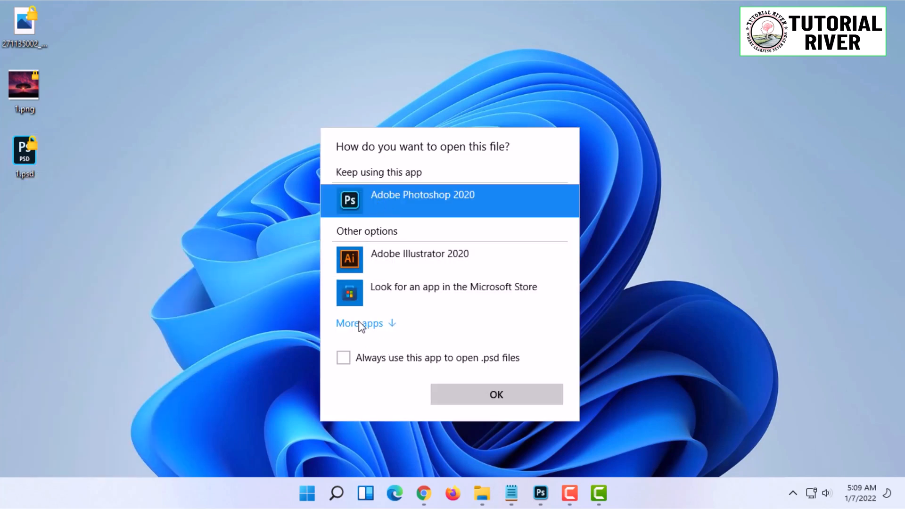
left_click(359, 322)
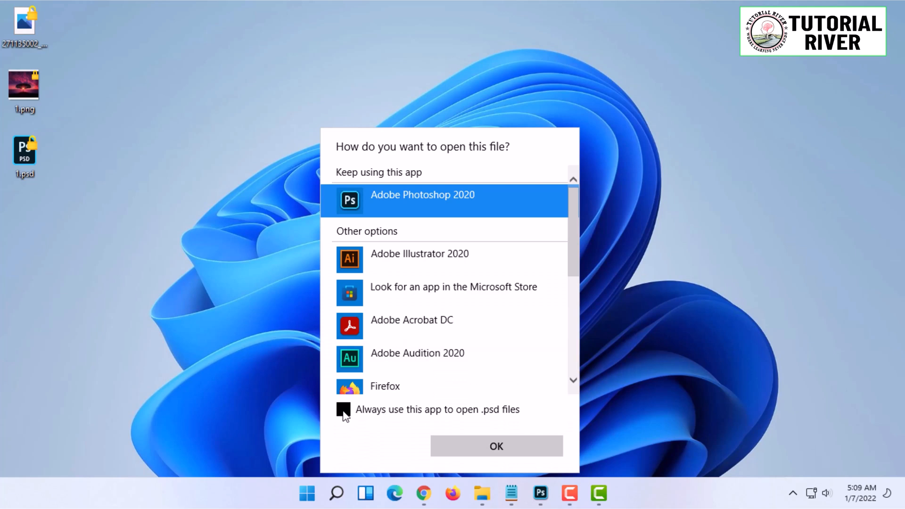
left_click(344, 410)
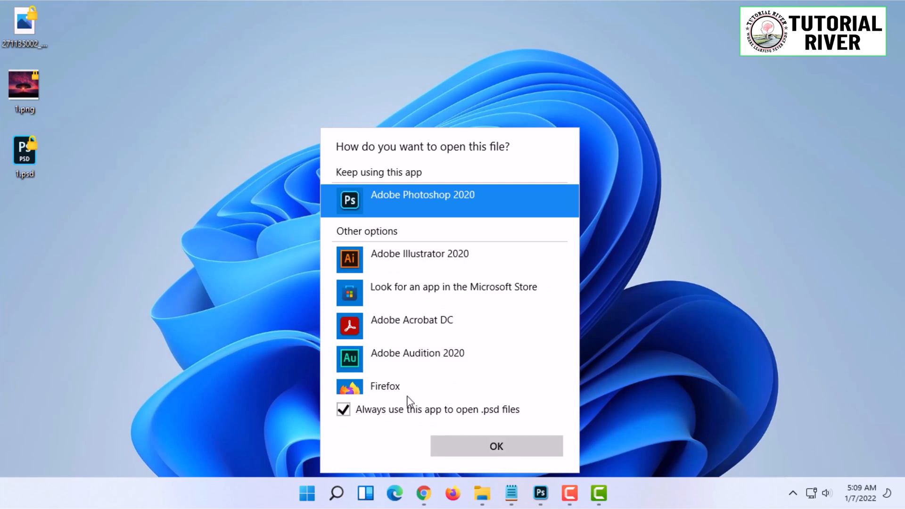
left_click(496, 446)
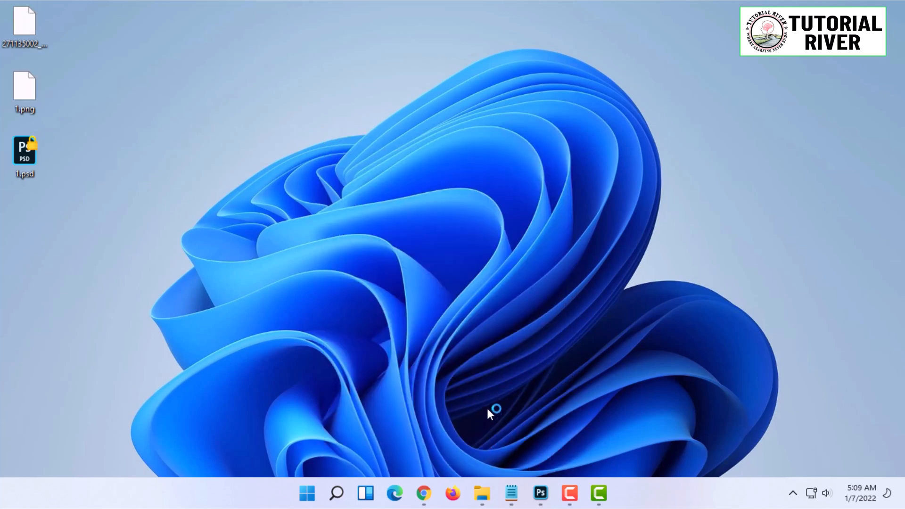
- Close the 1.psd document tab once it loads, returning to the Home screen
left_click(24, 153)
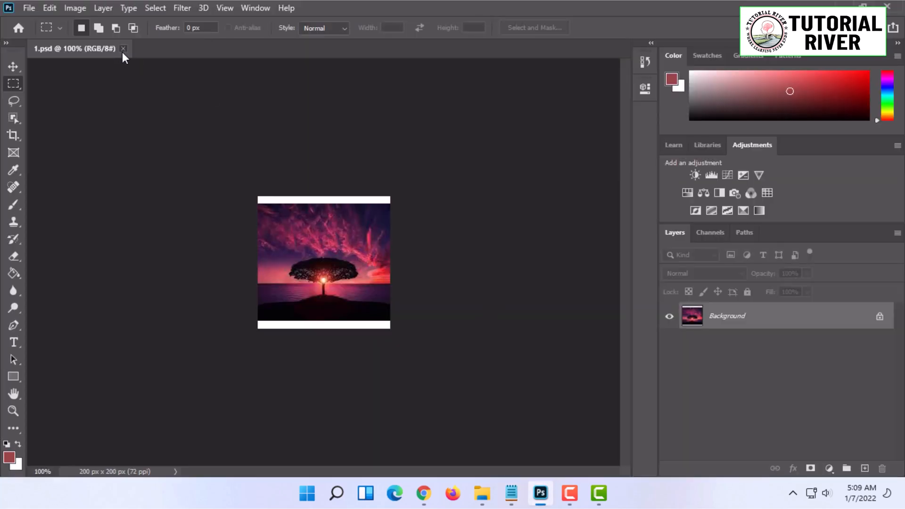
left_click(123, 48)
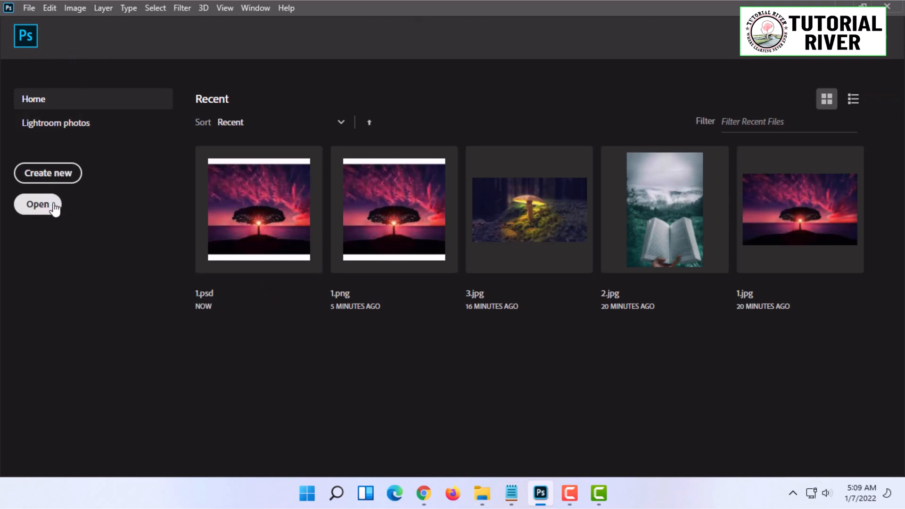
left_click(37, 204)
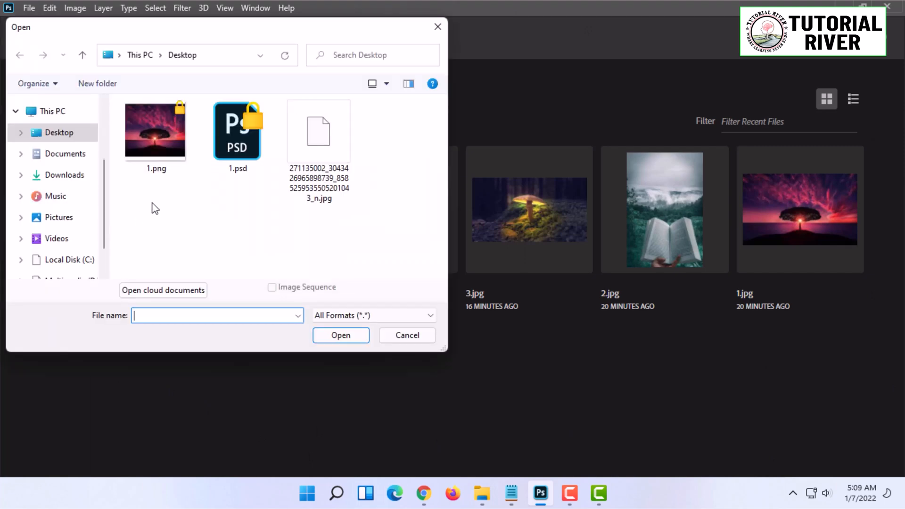
left_click(237, 130)
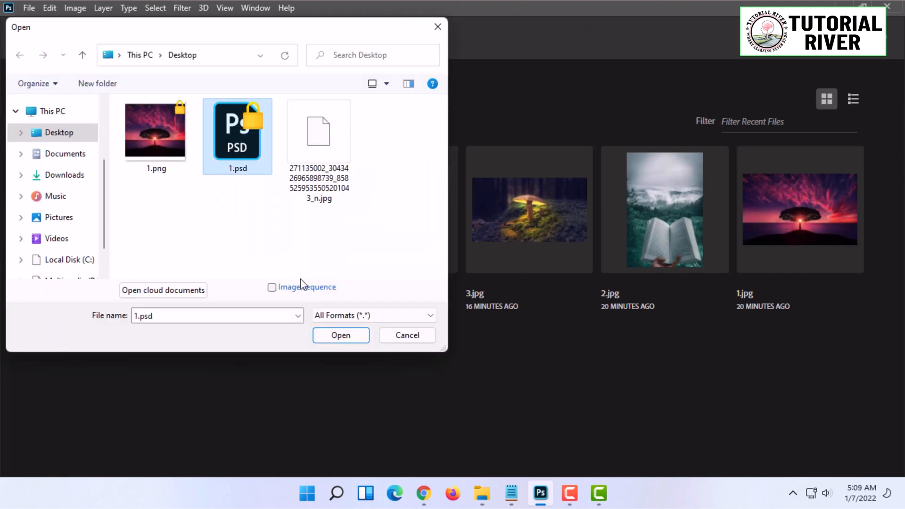
left_click(341, 335)
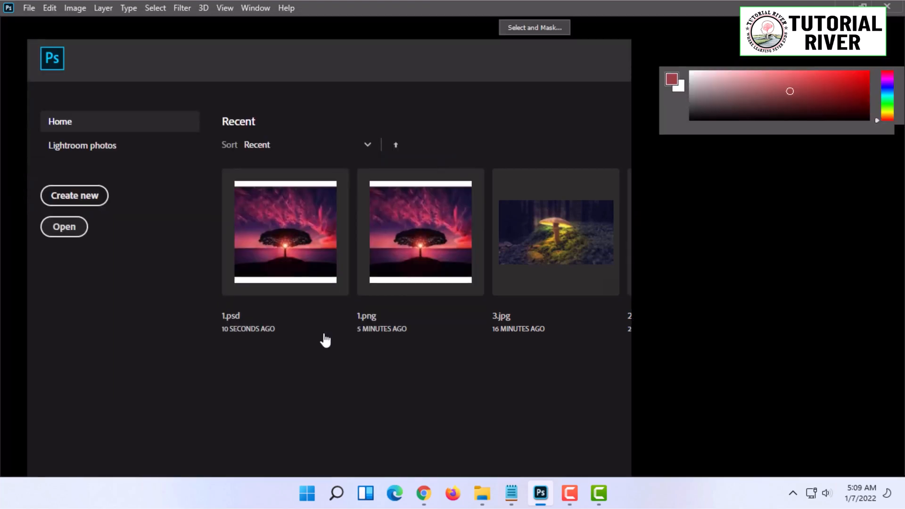
double_click(285, 231)
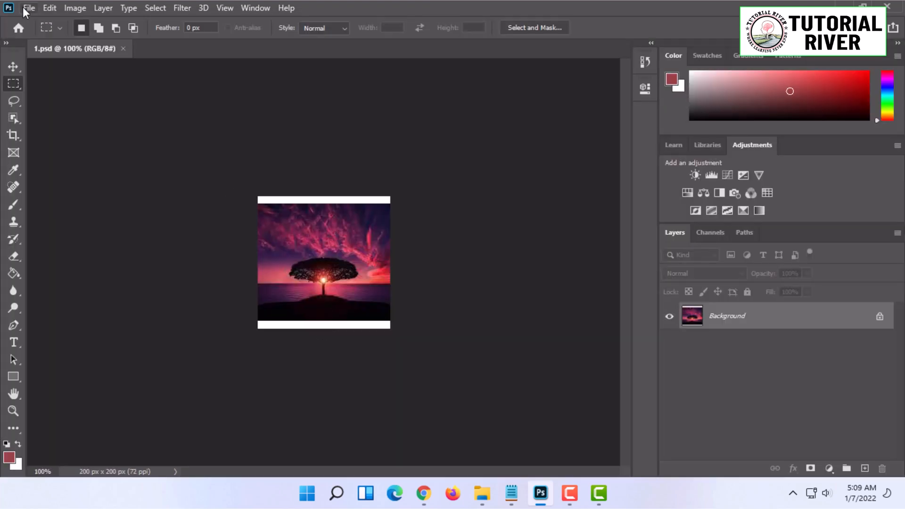
mouse_move(298, 180)
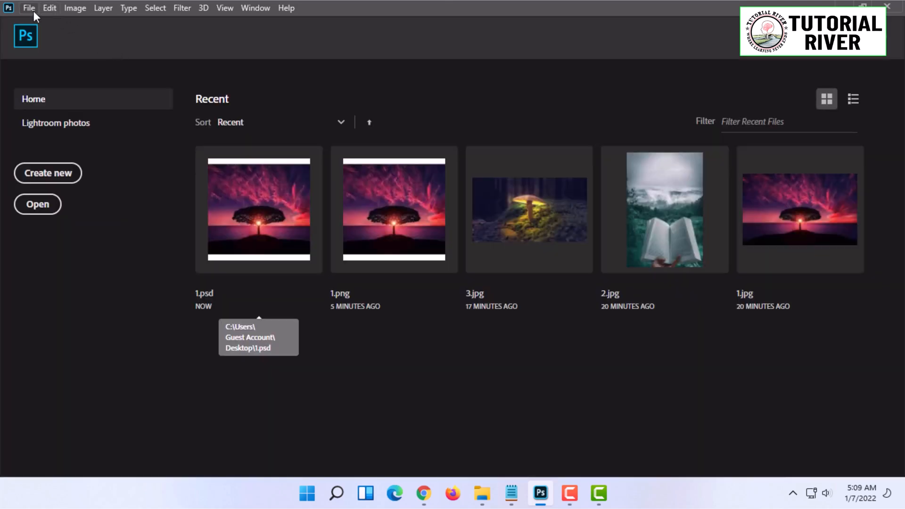
- Open 1.psd from the Desktop folder via File > Open
left_click(28, 7)
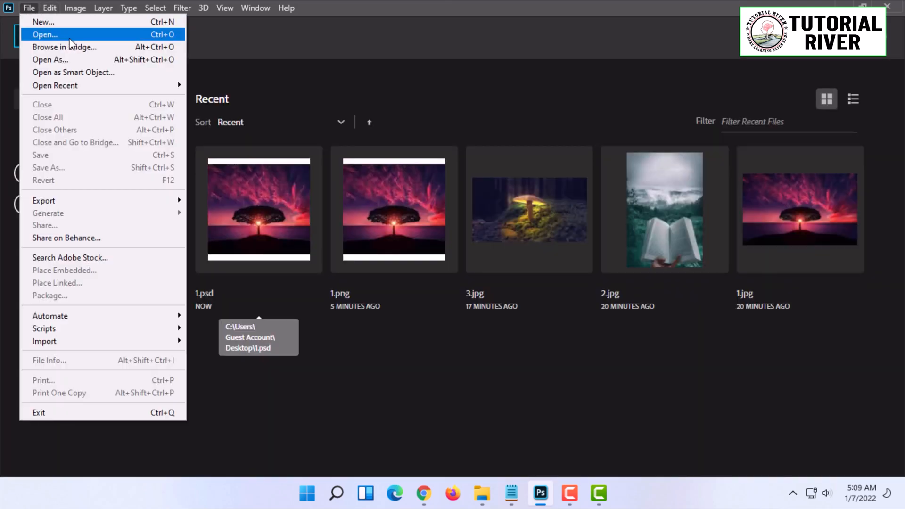
left_click(44, 34)
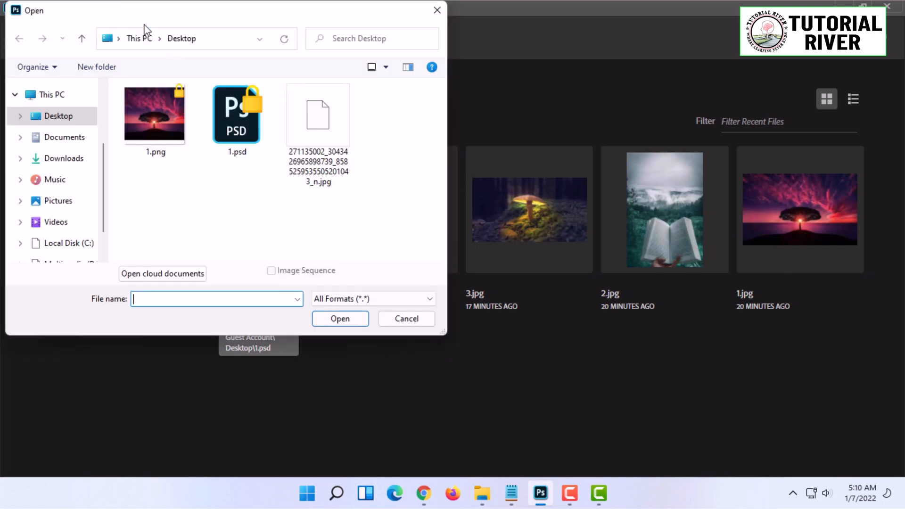
left_click(236, 115)
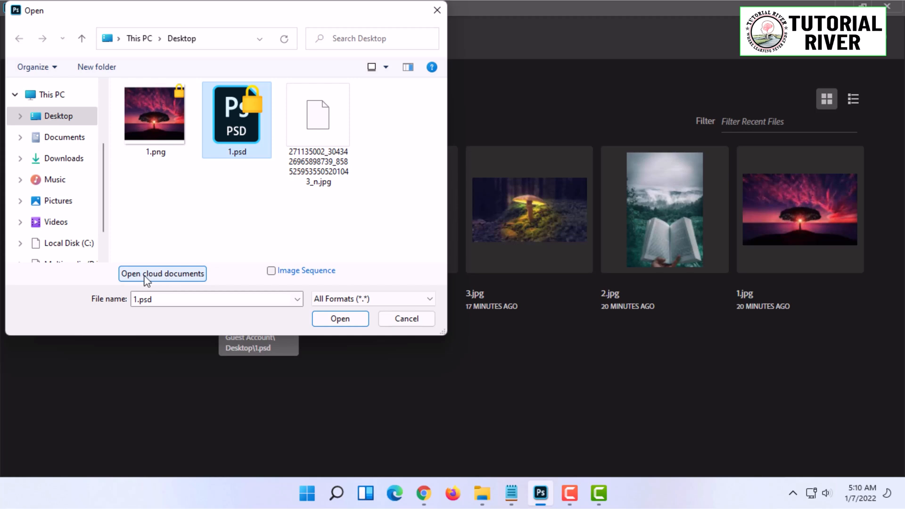
mouse_move(193, 290)
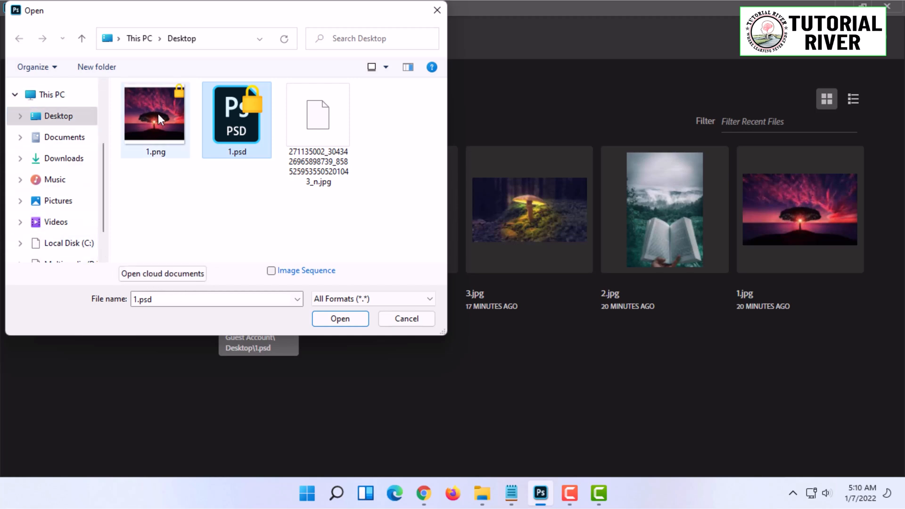
mouse_move(128, 143)
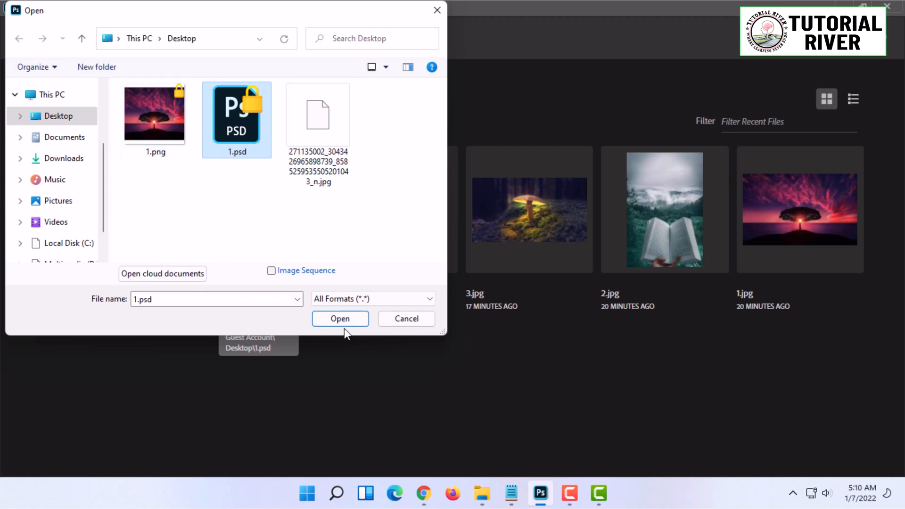
left_click(340, 318)
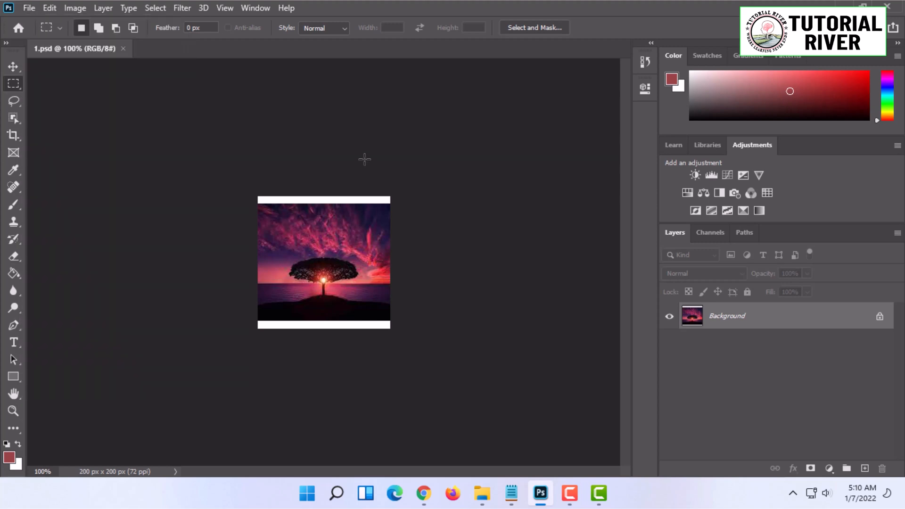
mouse_move(387, 8)
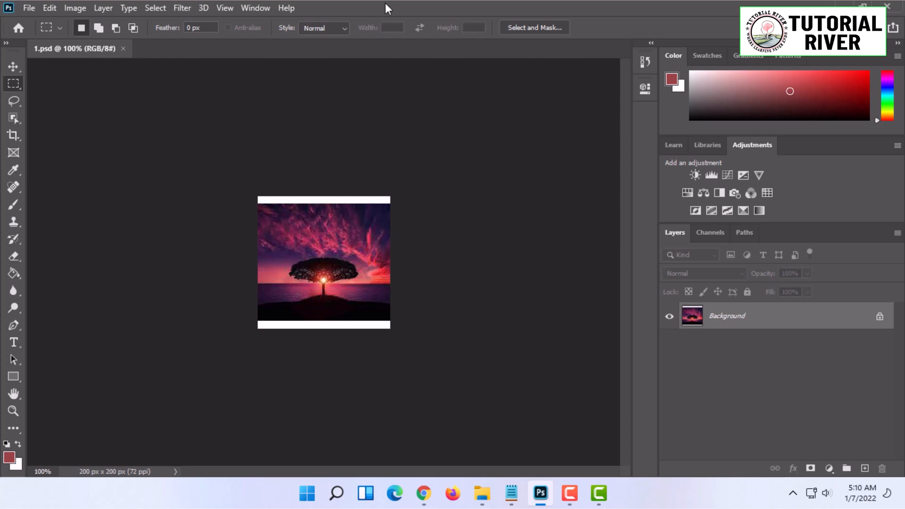
mouse_move(144, 52)
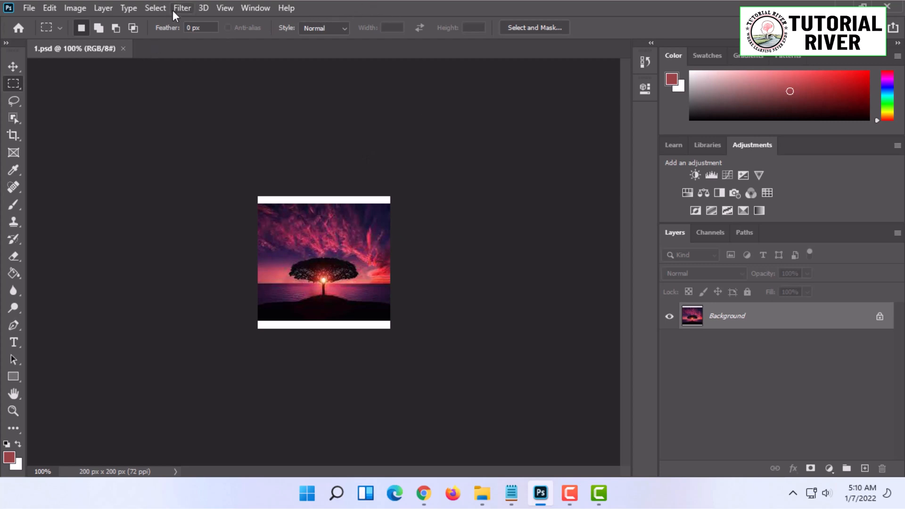
mouse_move(549, 94)
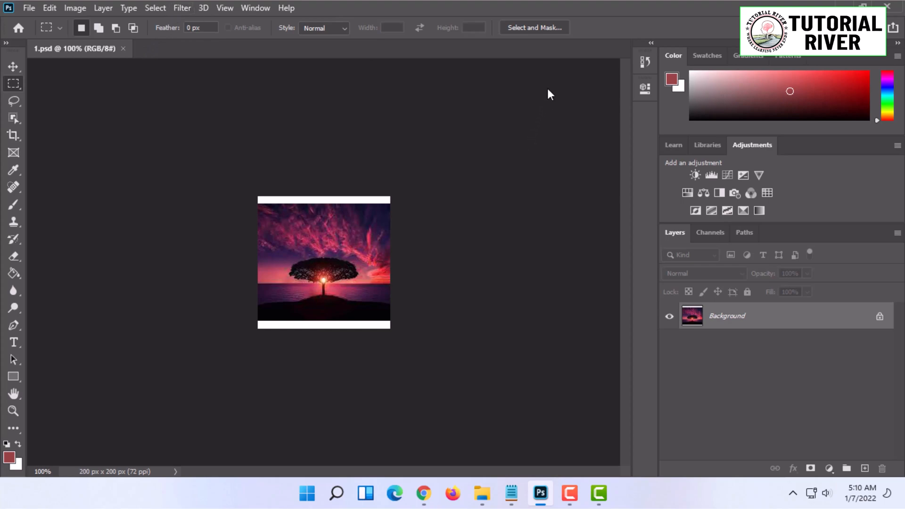